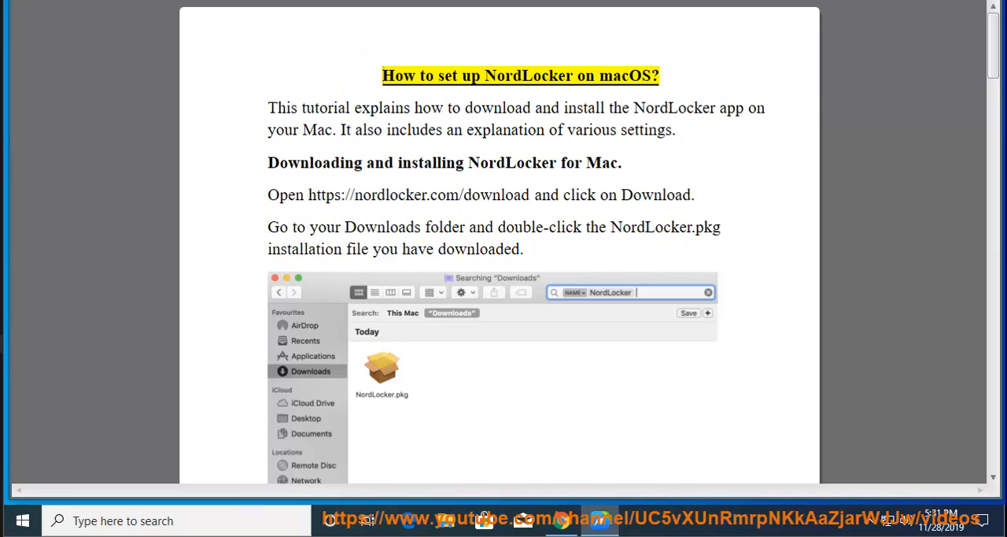
# Step: Start read-aloud at the NordLocker macOS tutorial title so narration runs to the NordLocker.pkg installer step
pyautogui.doubleClick(626, 75)
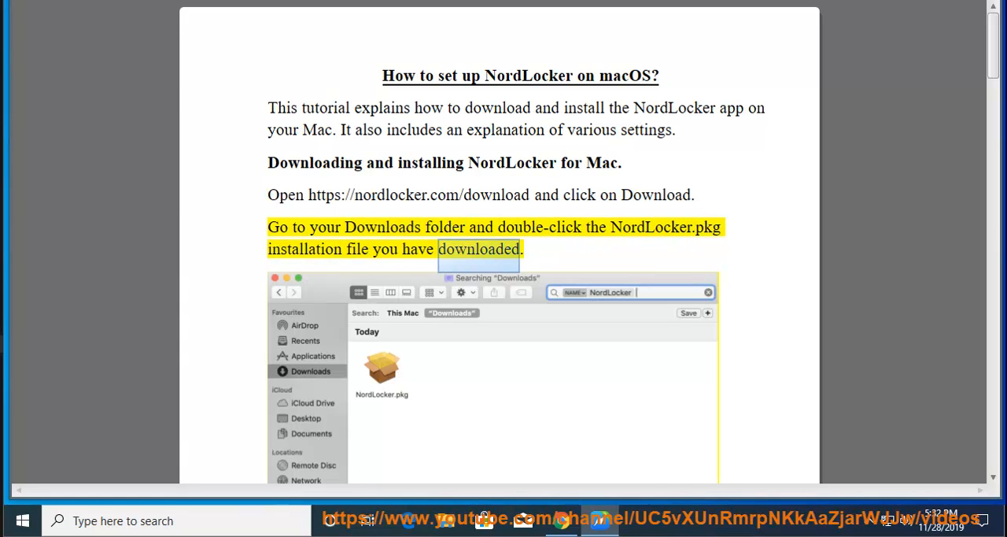
# Step: Follow the narration down through the installer and account-setup sections to the recovery-code advice
pyautogui.scroll(-3)
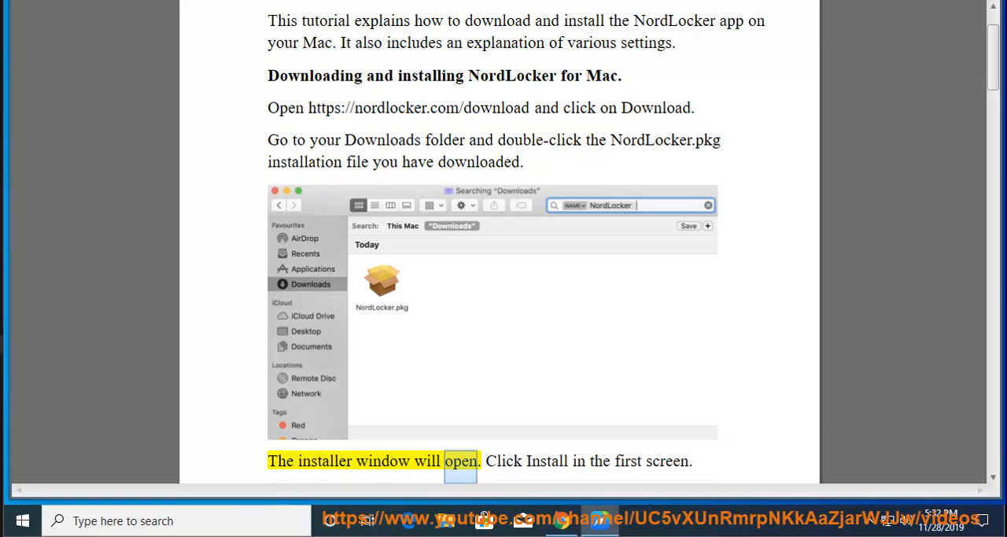
pyautogui.scroll(-3)
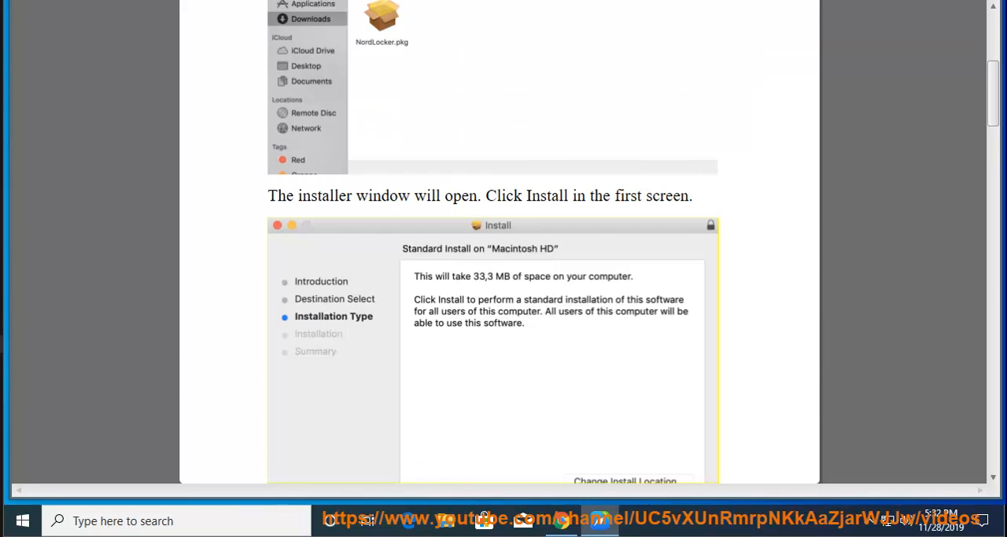
pyautogui.scroll(-3)
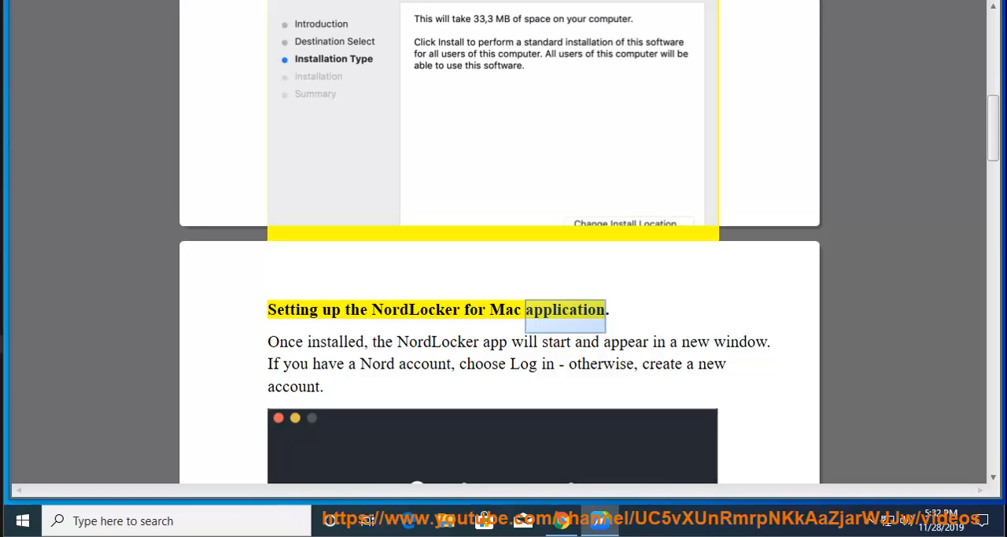
pyautogui.scroll(-3)
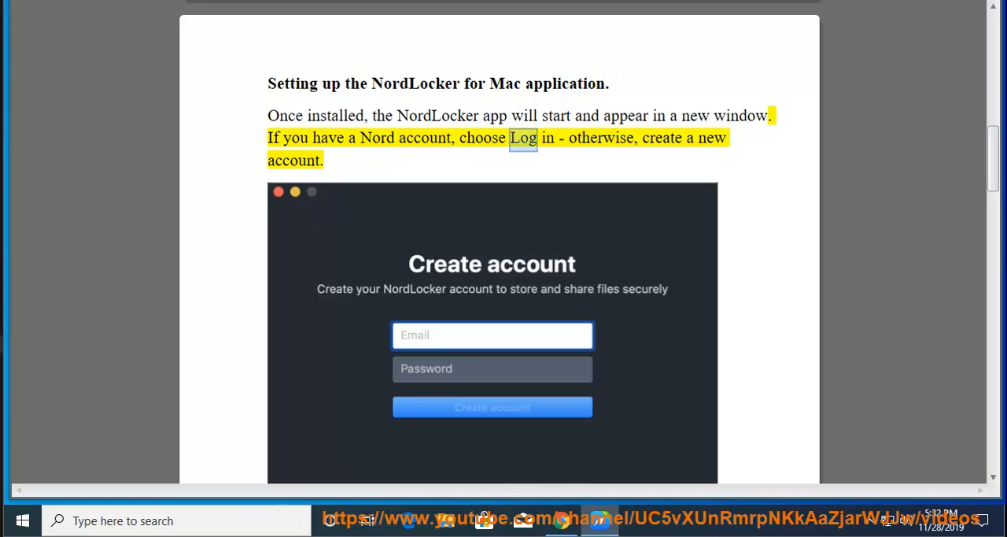
pyautogui.scroll(-3)
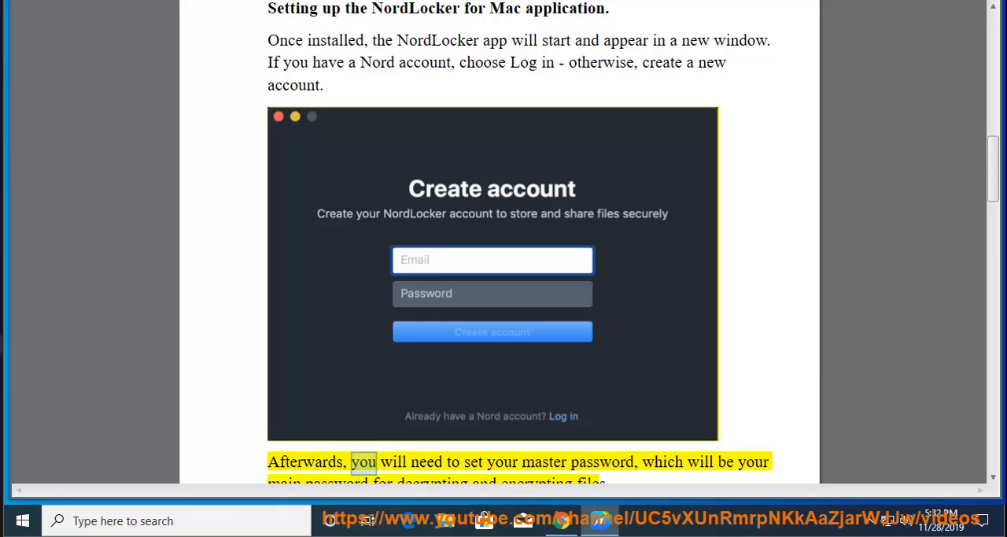
pyautogui.scroll(-3)
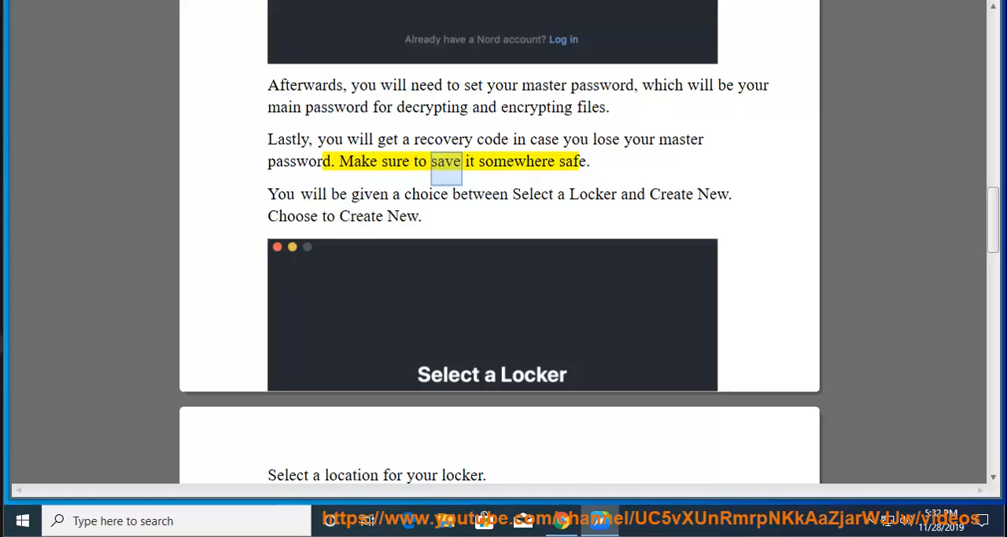
# Step: Follow the narration through the locker-creation, location and file-upload steps onto page 3's final paragraph
pyautogui.scroll(-3)
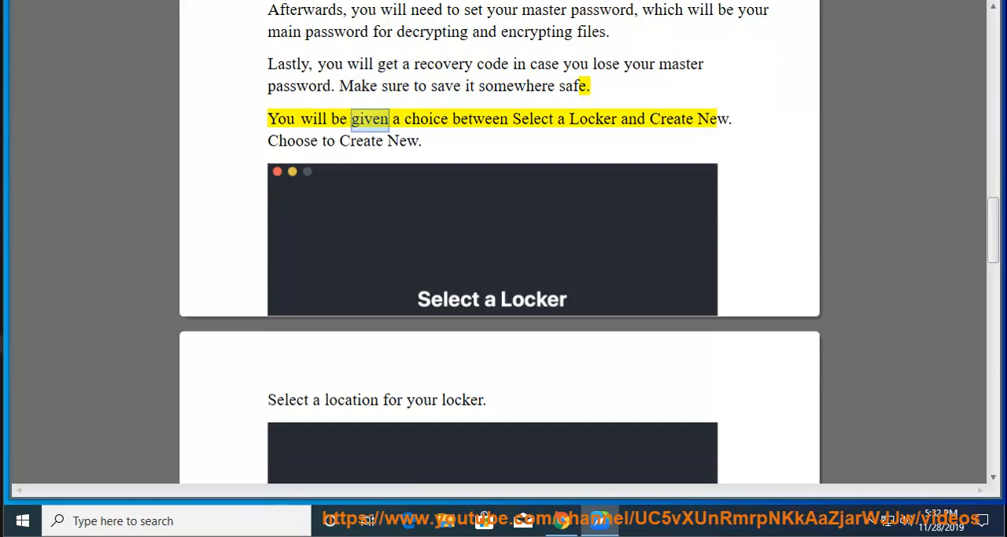
pyautogui.scroll(-3)
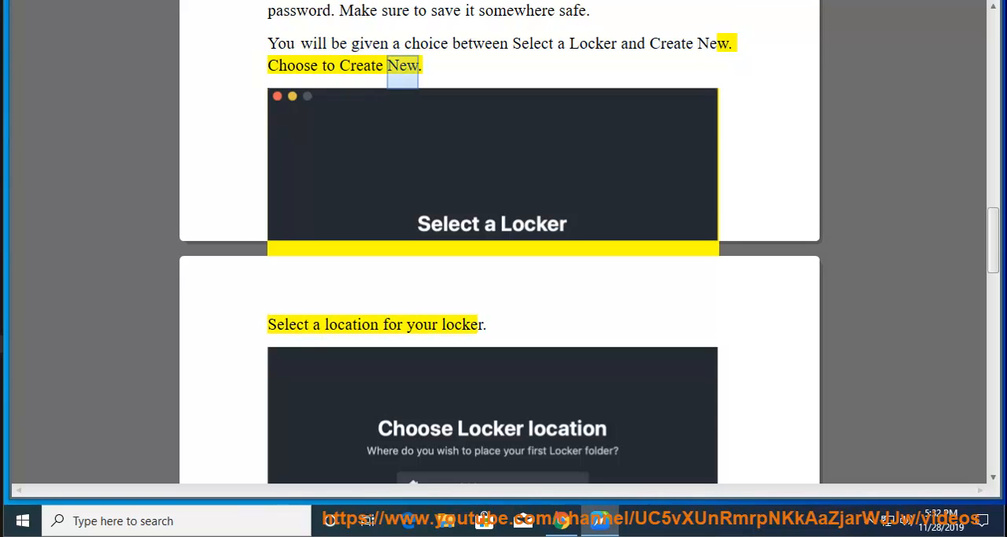
pyautogui.scroll(-3)
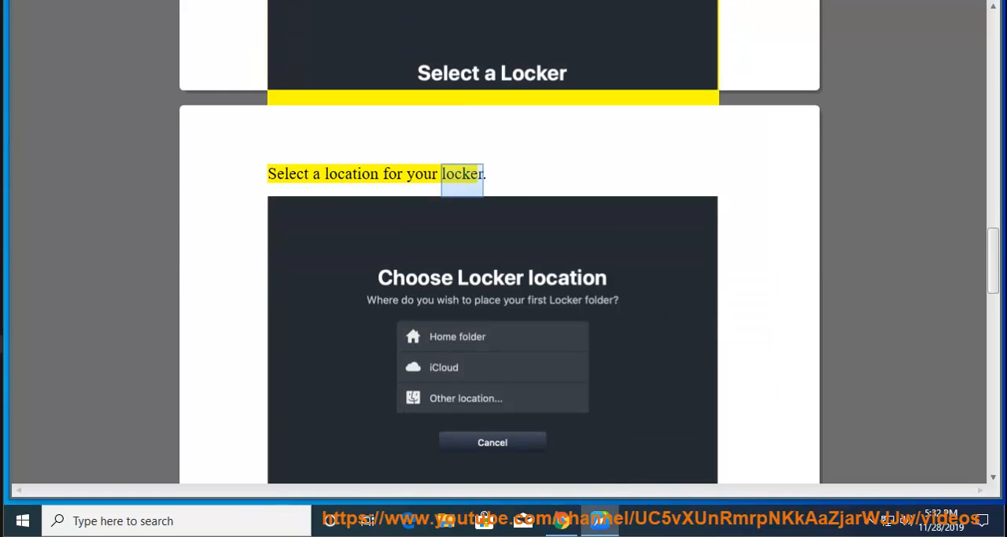
pyautogui.scroll(-3)
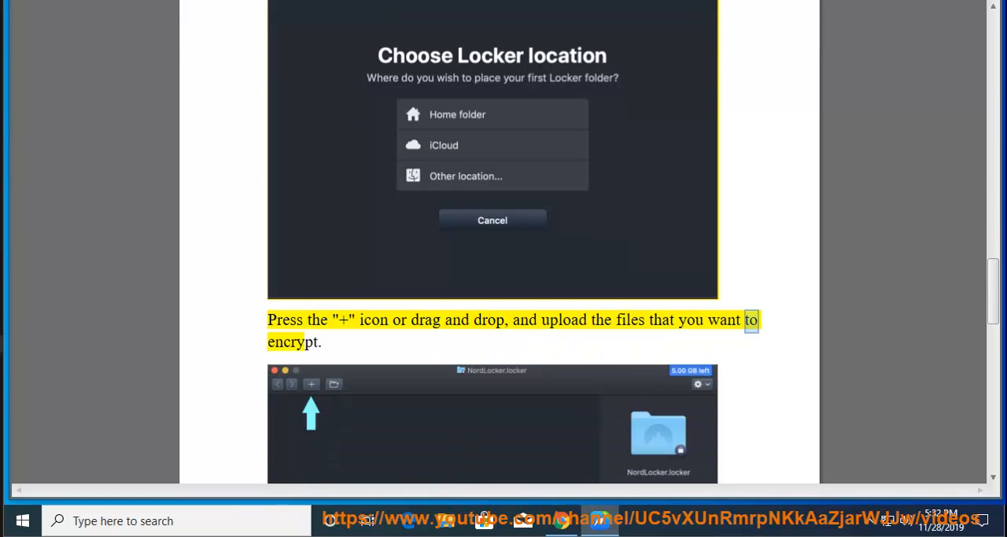
pyautogui.scroll(-3)
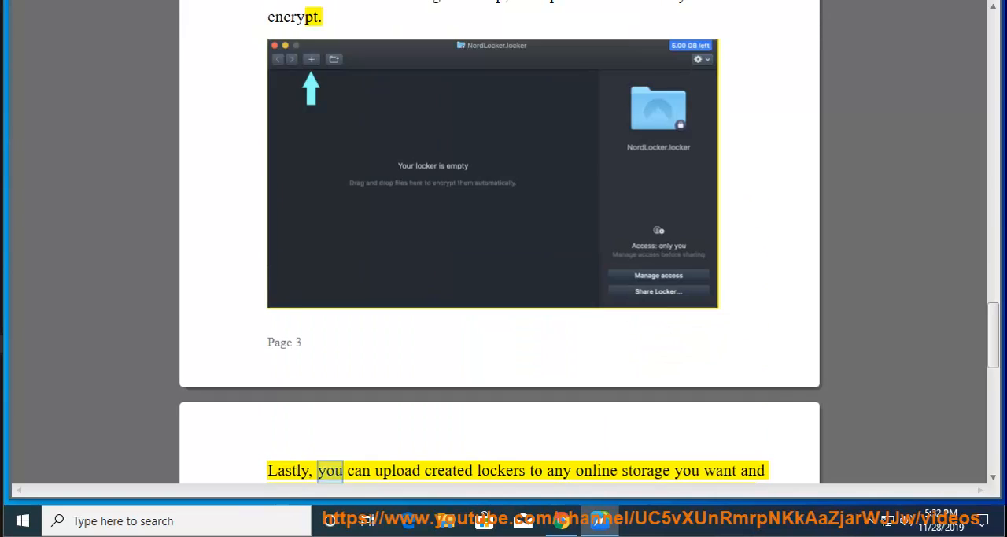
pyautogui.scroll(-3)
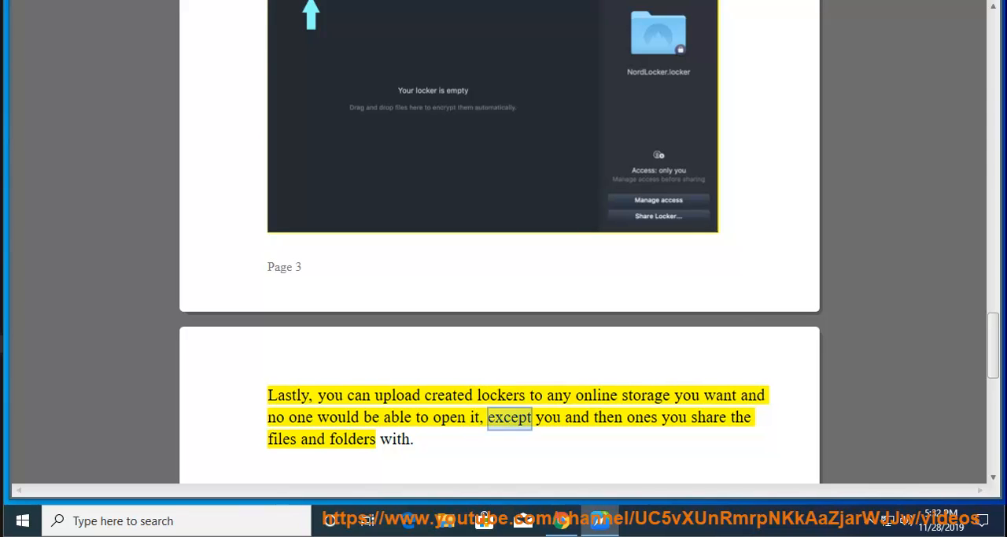
pyautogui.doubleClick(352, 437)
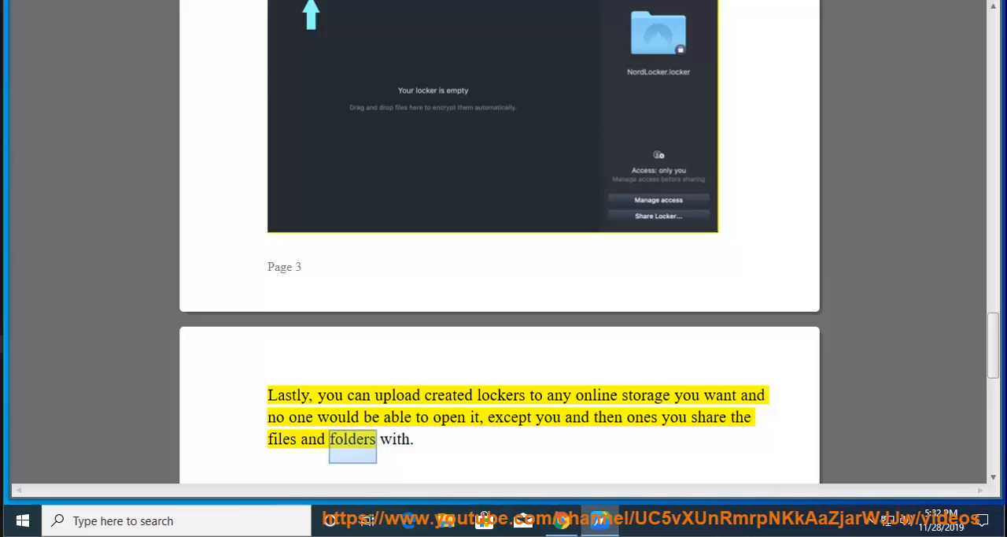